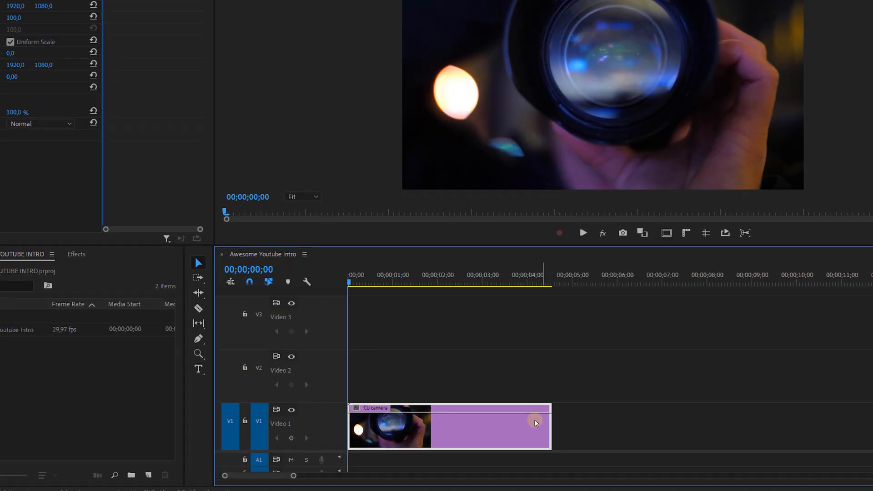
# Choose Nest on the CU camera clip on V1 to bring up the Nested Sequence Name prompt
pyautogui.click(652, 451)
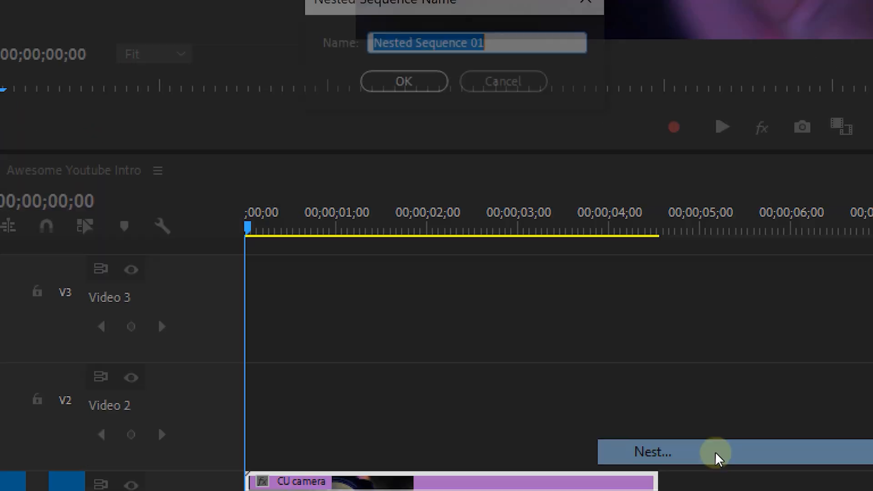